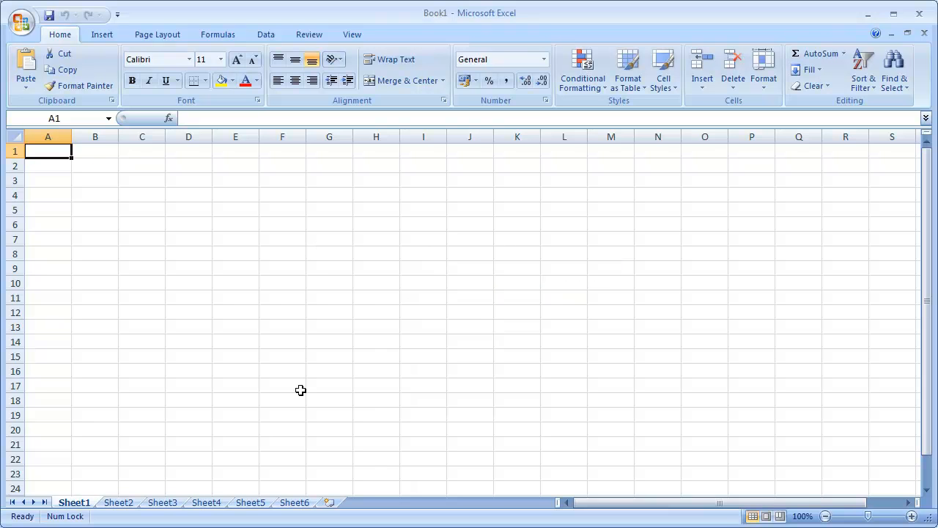
# Delete Sheet4 through Home > Delete > Delete Sheet, keeping the other five sheets
pyautogui.click(205, 501)
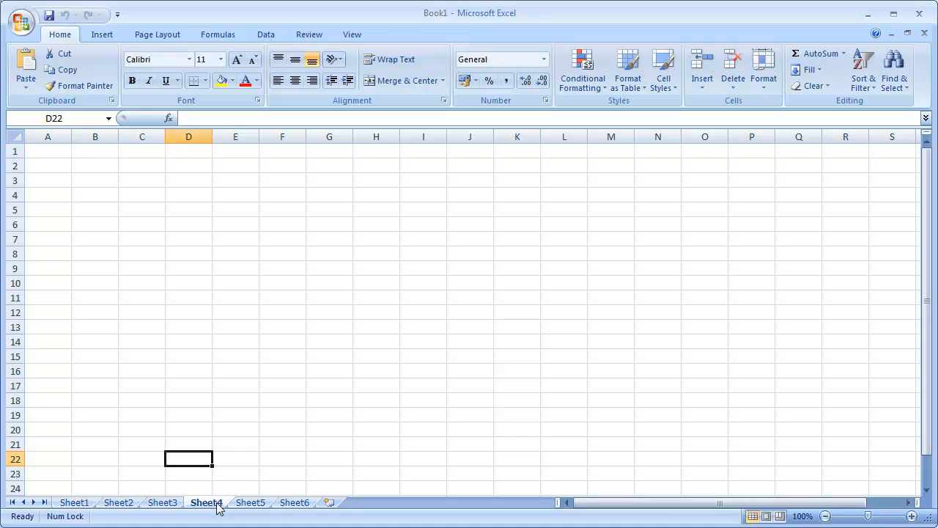
pyautogui.moveTo(260, 463)
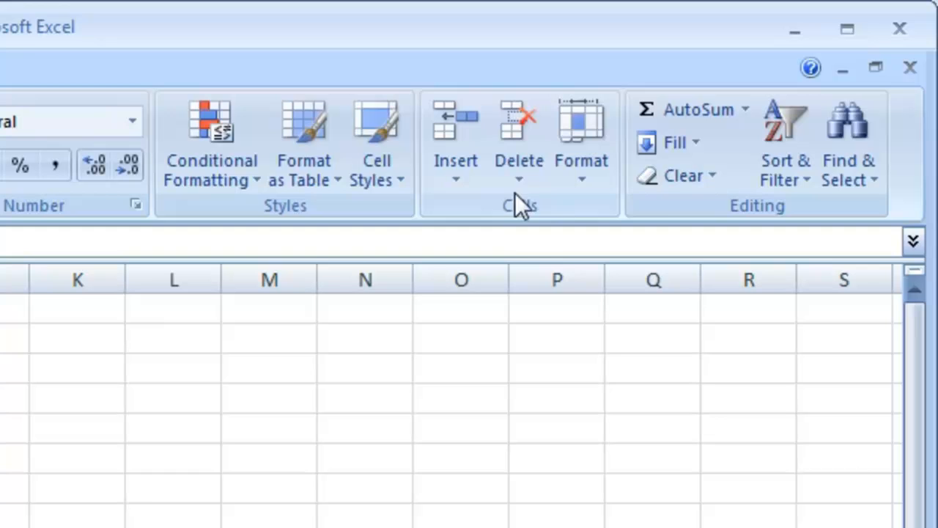
pyautogui.click(517, 176)
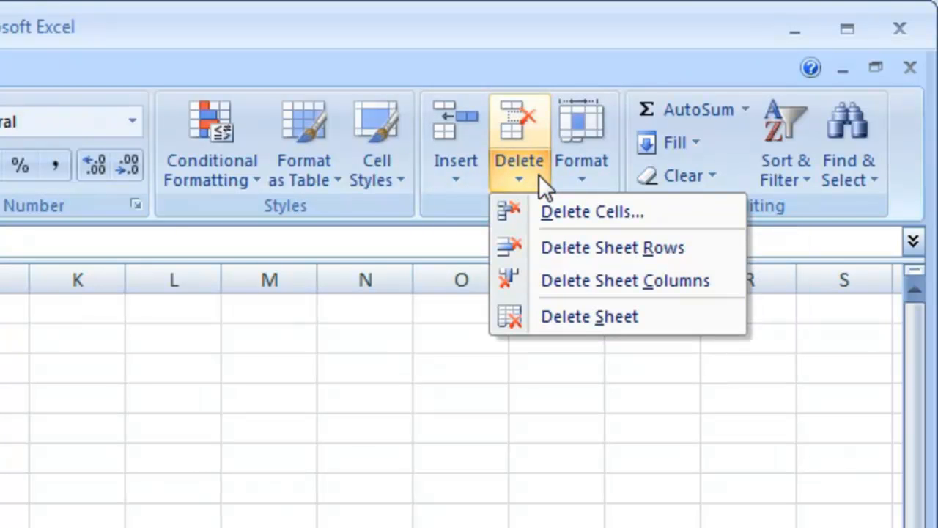
pyautogui.moveTo(689, 327)
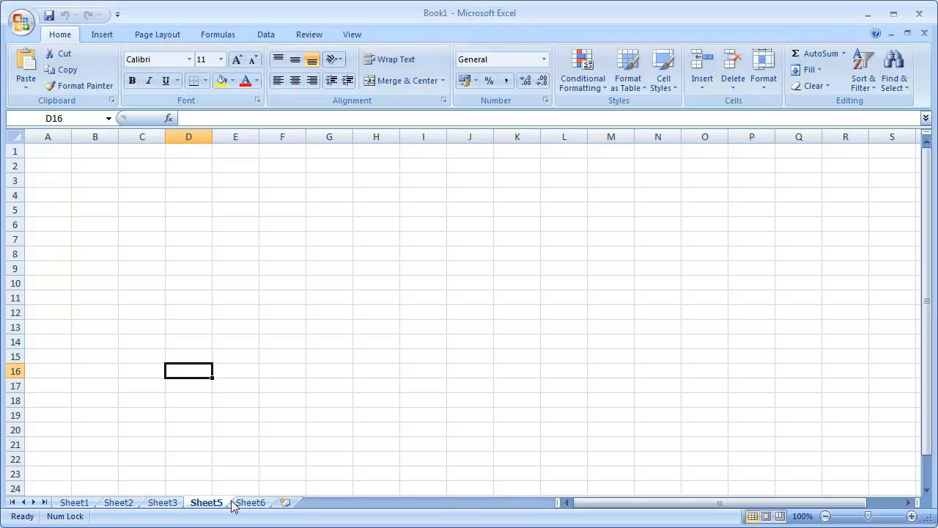
pyautogui.moveTo(243, 507)
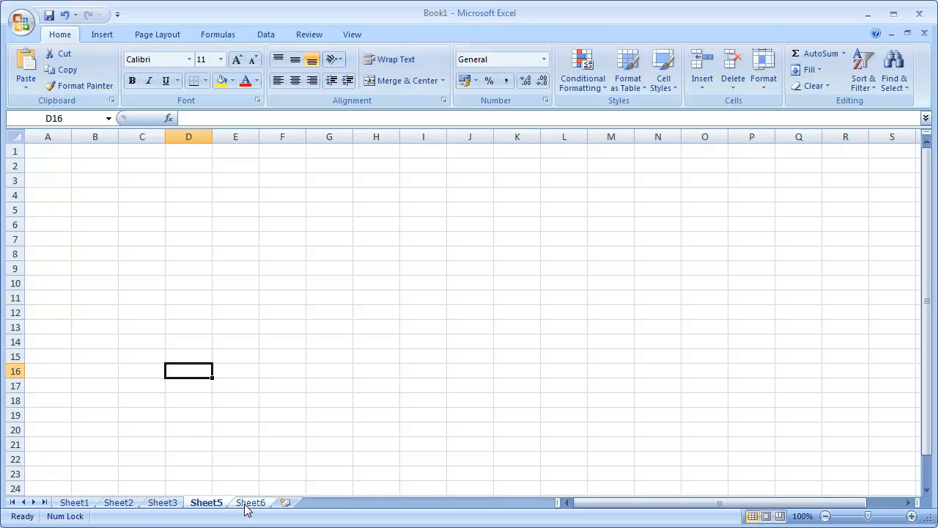
# Delete Sheet6 with its row of numbers 1-8, confirming the data-loss warning
pyautogui.click(249, 502)
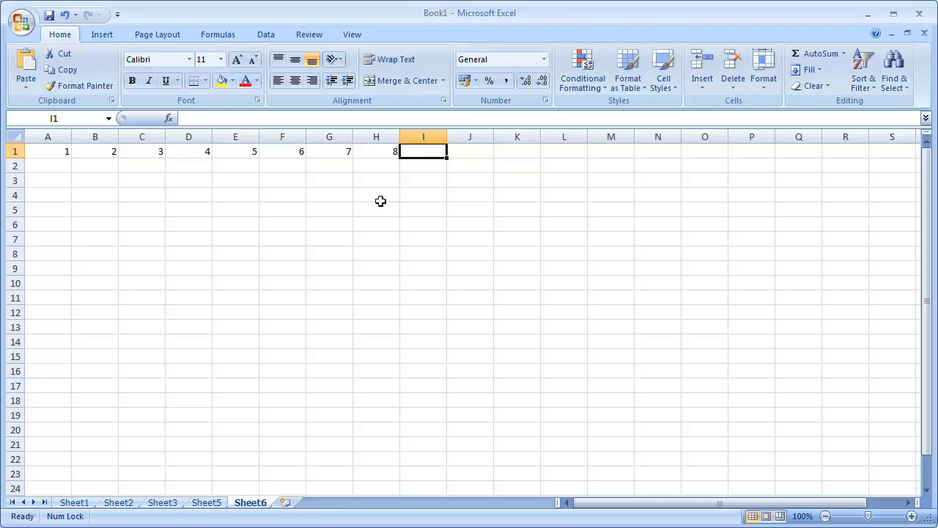
pyautogui.click(732, 71)
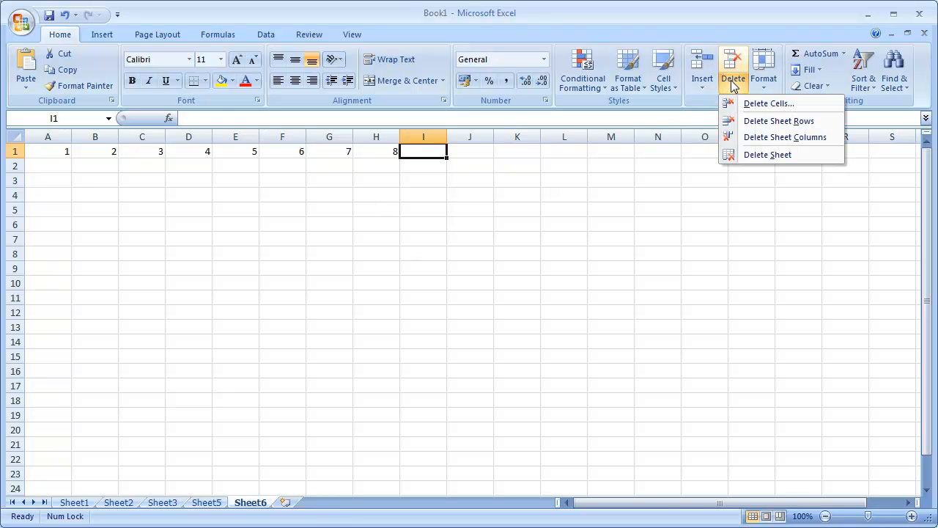
pyautogui.click(768, 155)
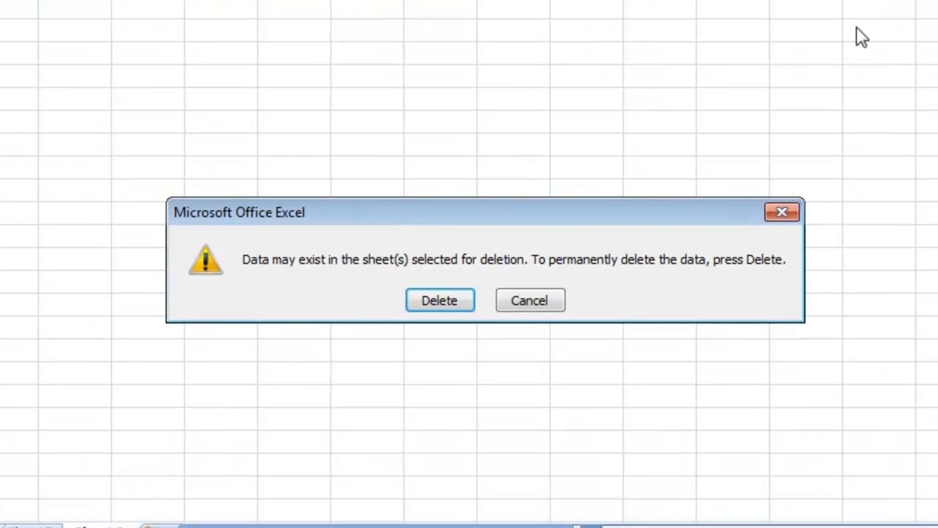
pyautogui.moveTo(595, 261)
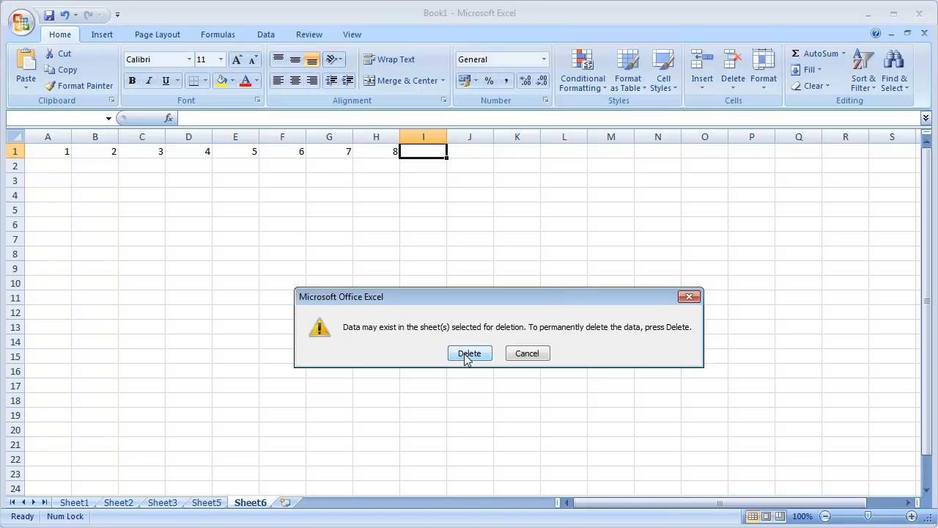
pyautogui.click(469, 354)
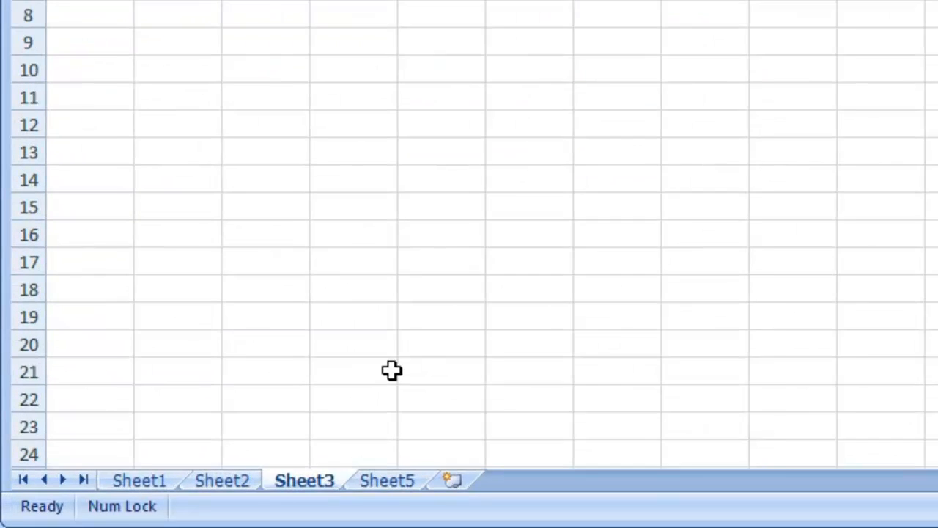
# Delete Sheet3 from its tab's right-click menu and confirm, leaving Sheet1, Sheet2 and Sheet5
pyautogui.rightClick(302, 481)
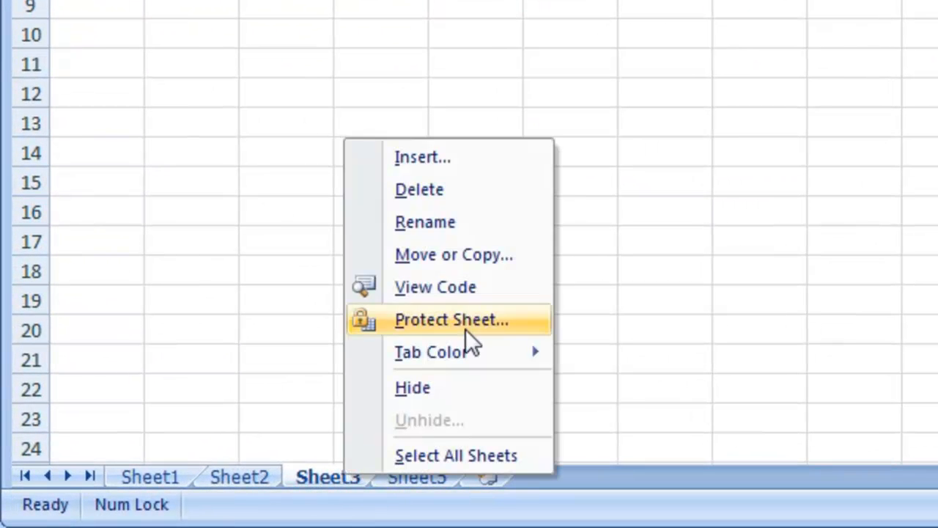
pyautogui.moveTo(516, 206)
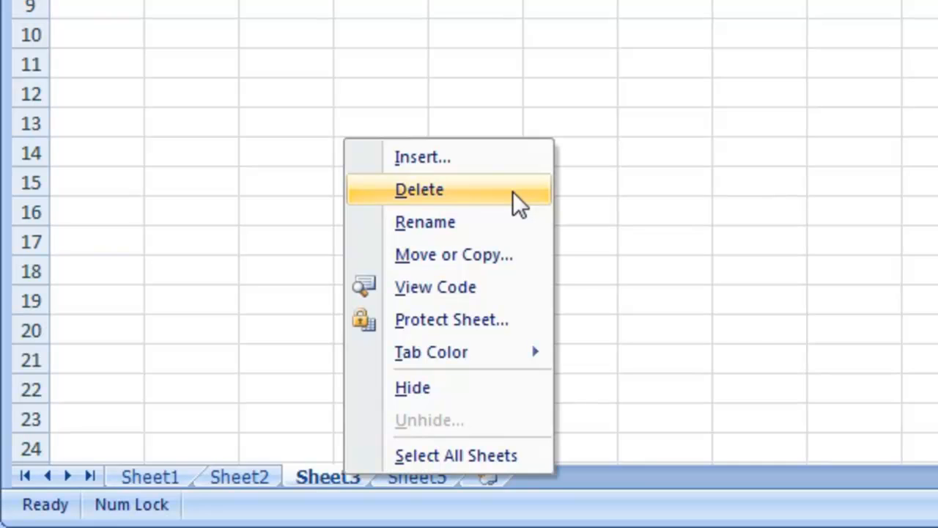
pyautogui.click(419, 190)
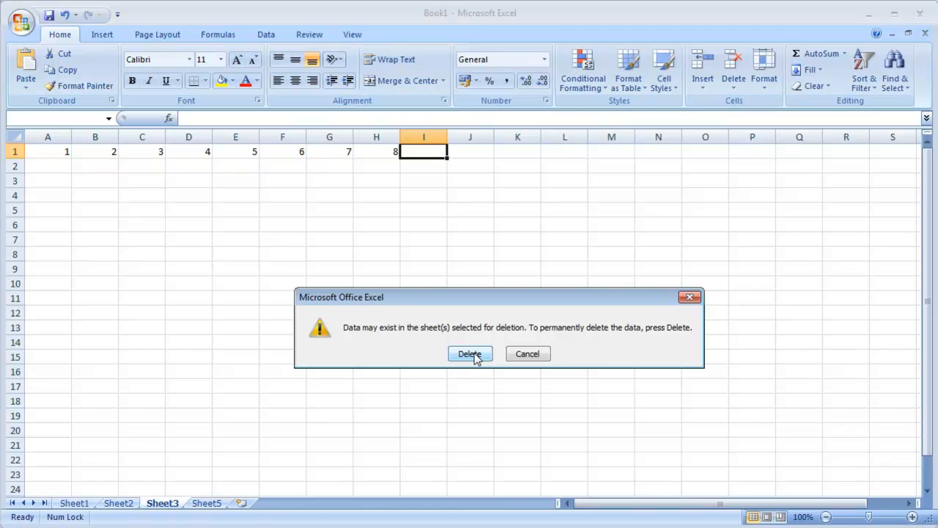
pyautogui.click(469, 353)
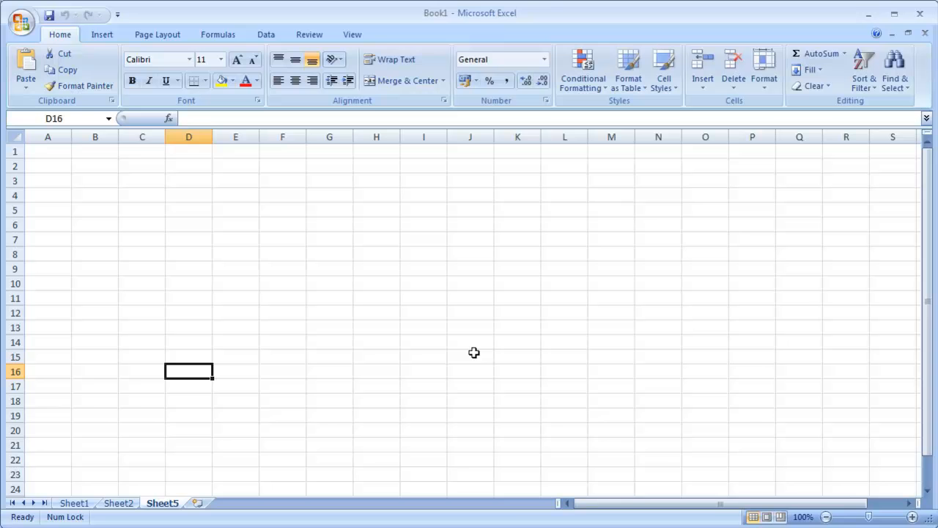
pyautogui.moveTo(195, 407)
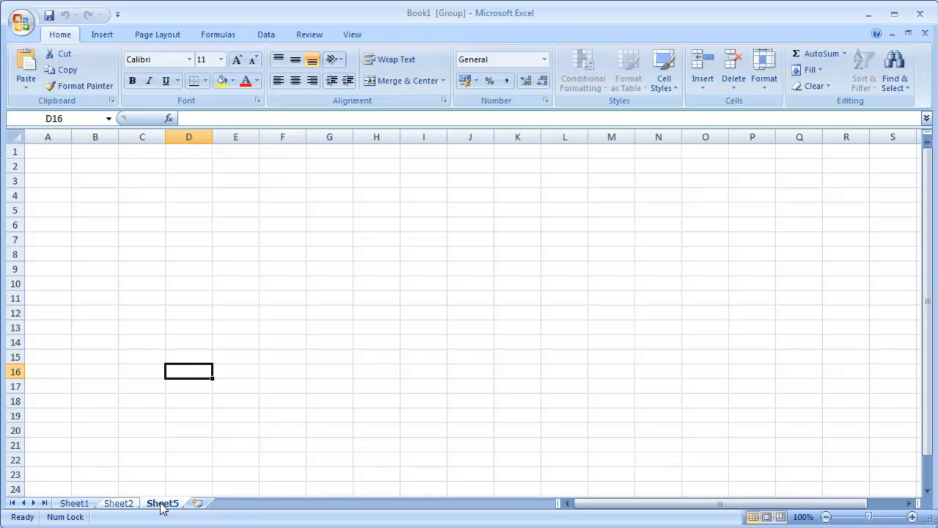
# Delete the grouped Sheet2 and Sheet5 from the tab right-click menu, leaving only Sheet1
pyautogui.rightClick(161, 503)
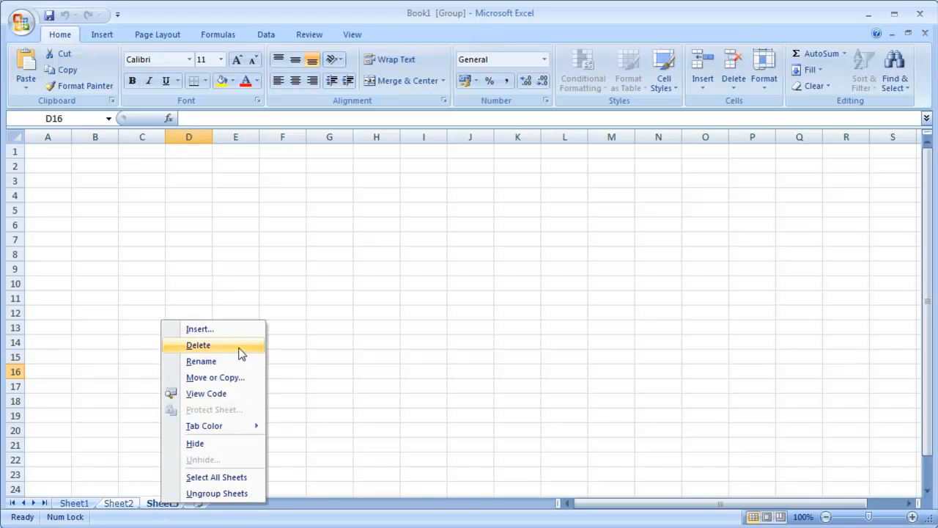
pyautogui.click(197, 344)
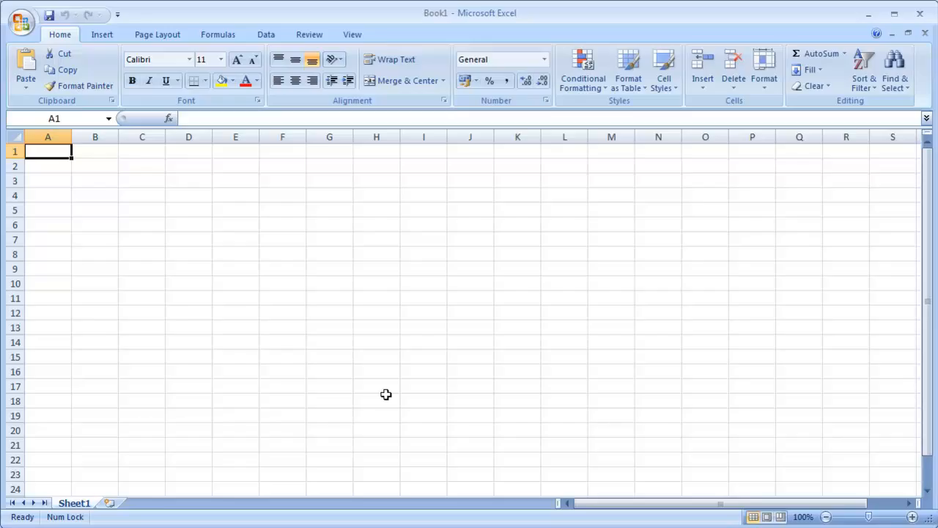